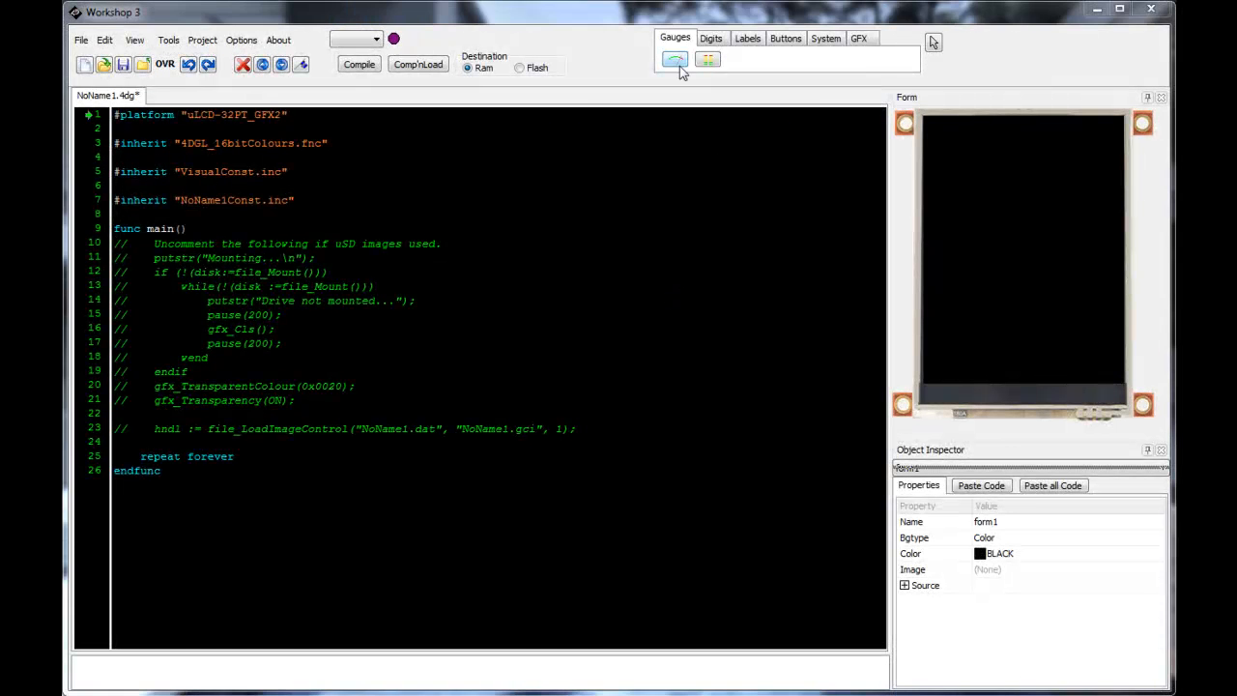
# Place a meter at the top of the form and a bar gauge below it.
pyautogui.click(673, 59)
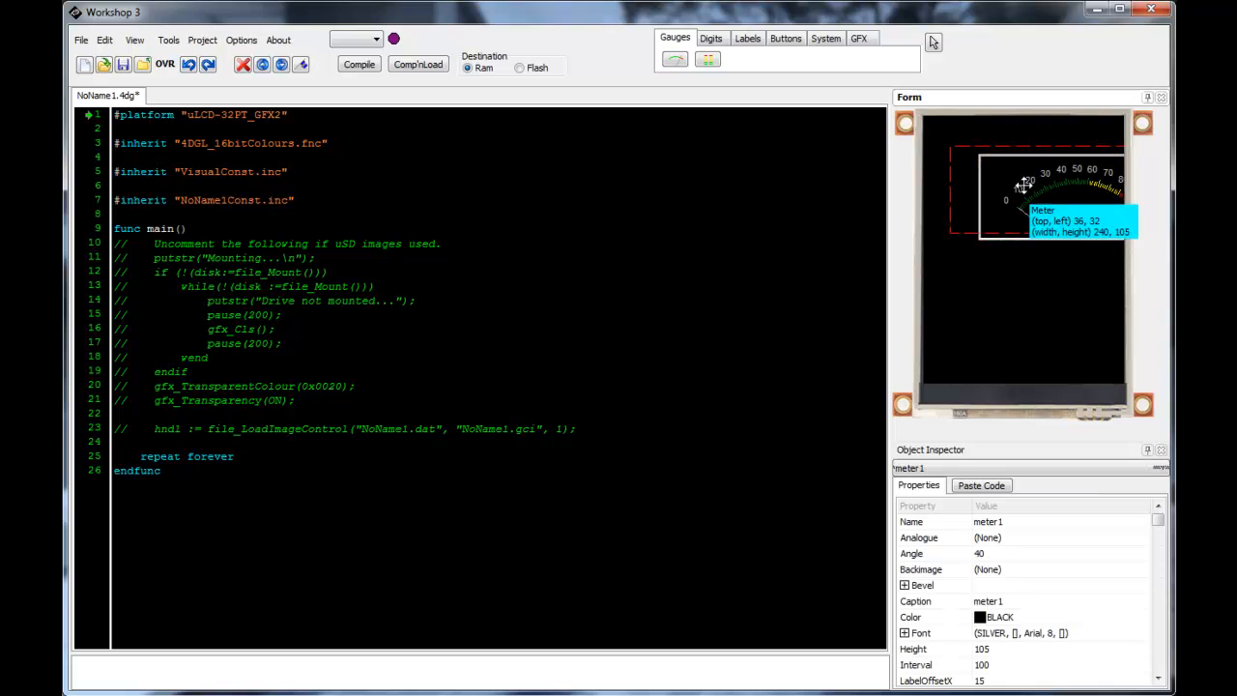
pyautogui.click(708, 59)
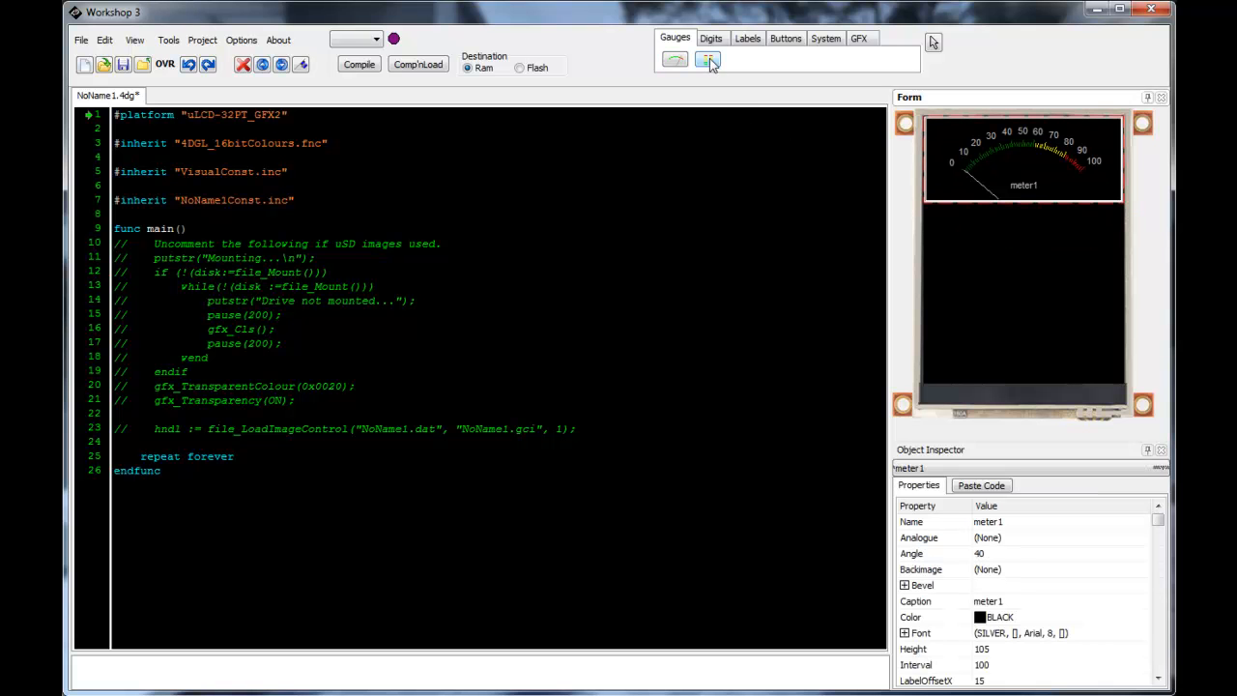
pyautogui.click(709, 59)
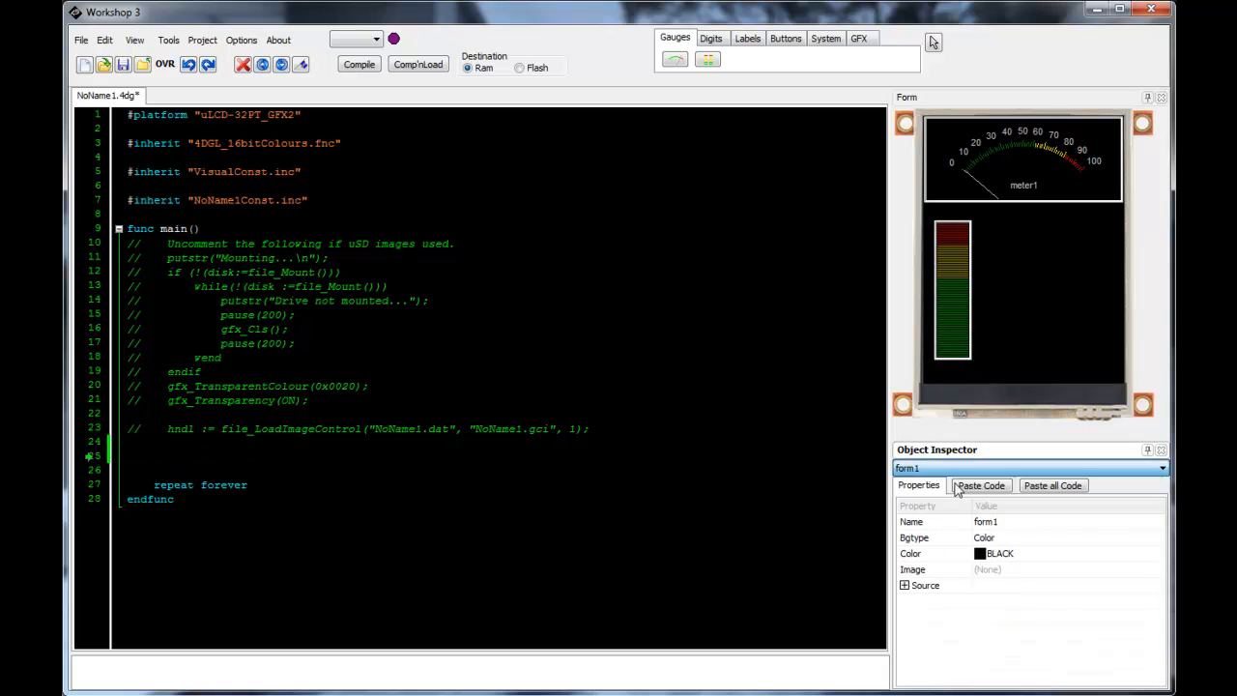
pyautogui.moveTo(1052, 485)
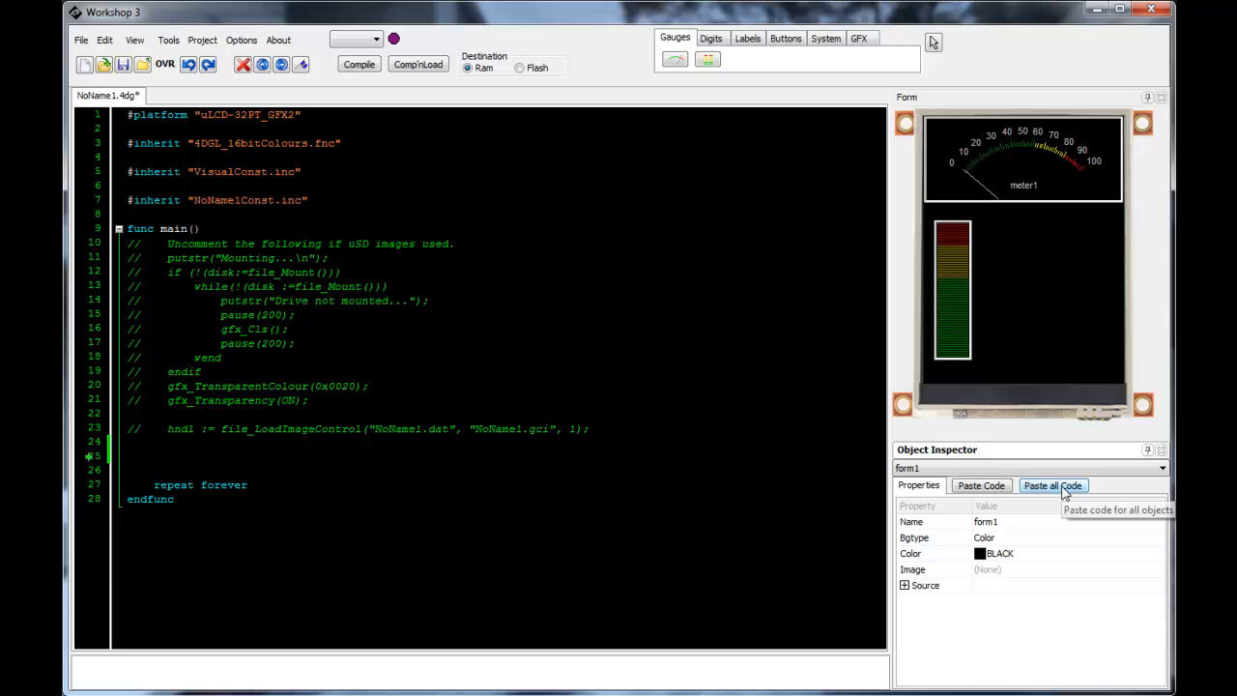
# Paste all generated code for form1, meter1 and gauge1 into main().
pyautogui.click(1052, 485)
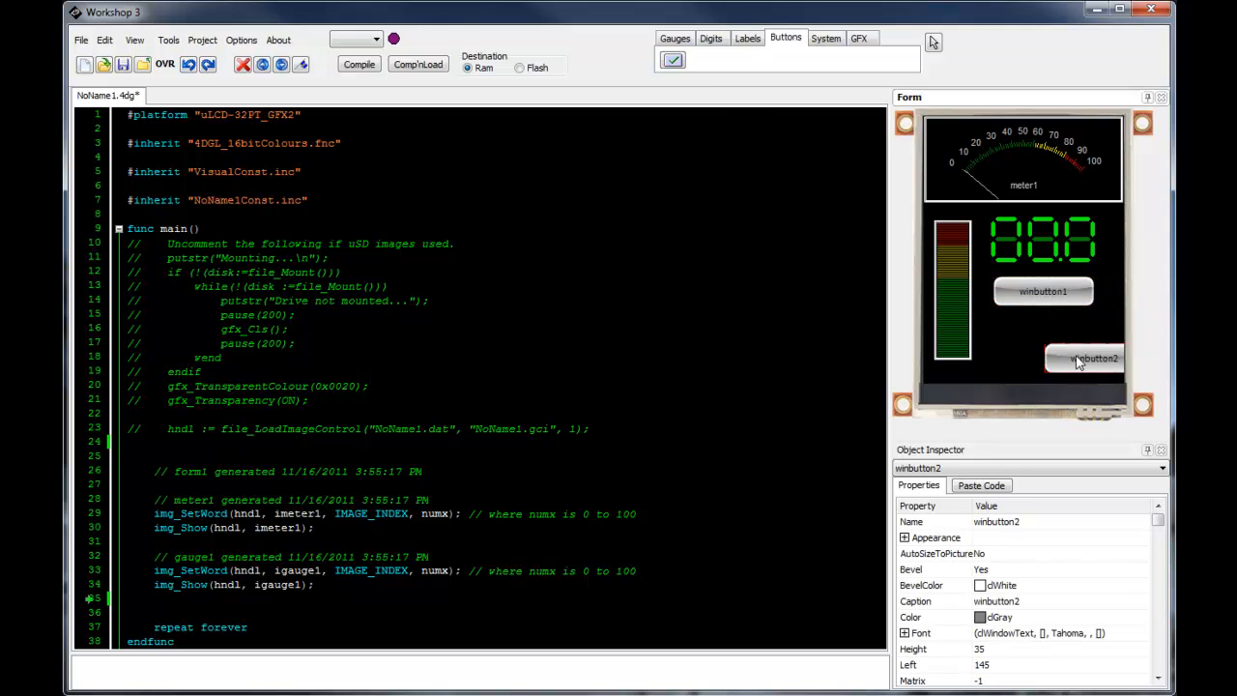
# Move winbutton2 under winbutton1, then paste code for the buttons and leddigits1.
pyautogui.moveTo(1095, 359); pyautogui.dragTo(1047, 334)
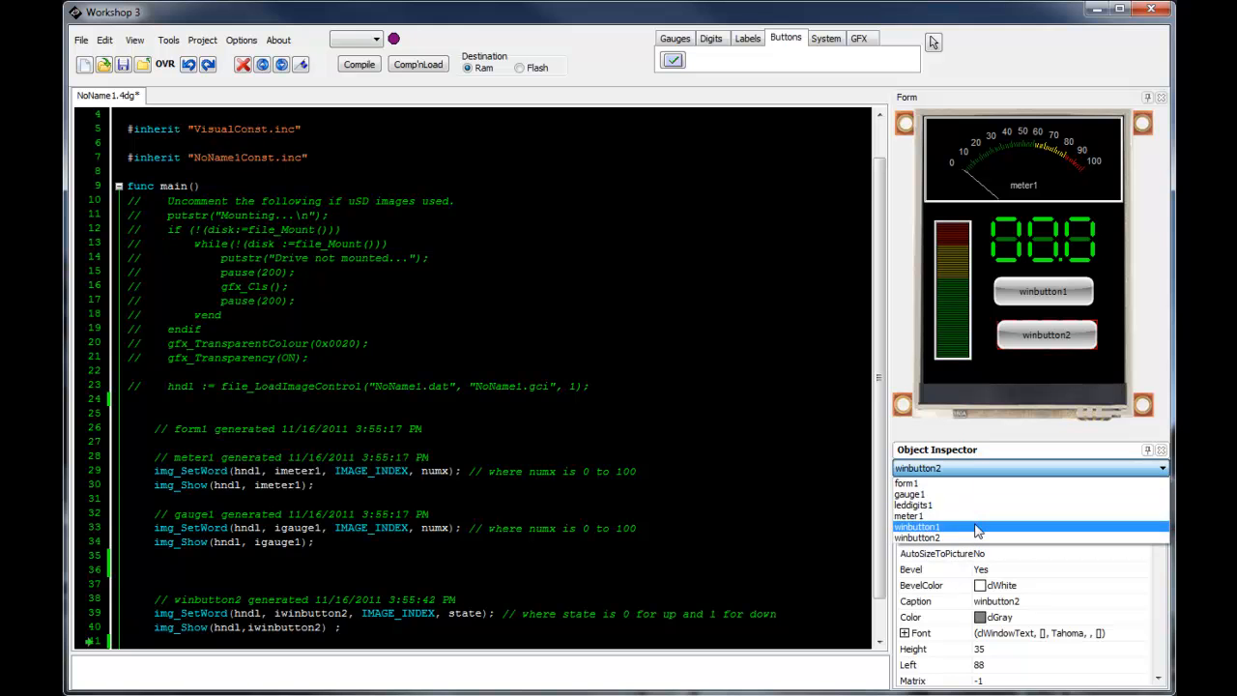
pyautogui.click(907, 515)
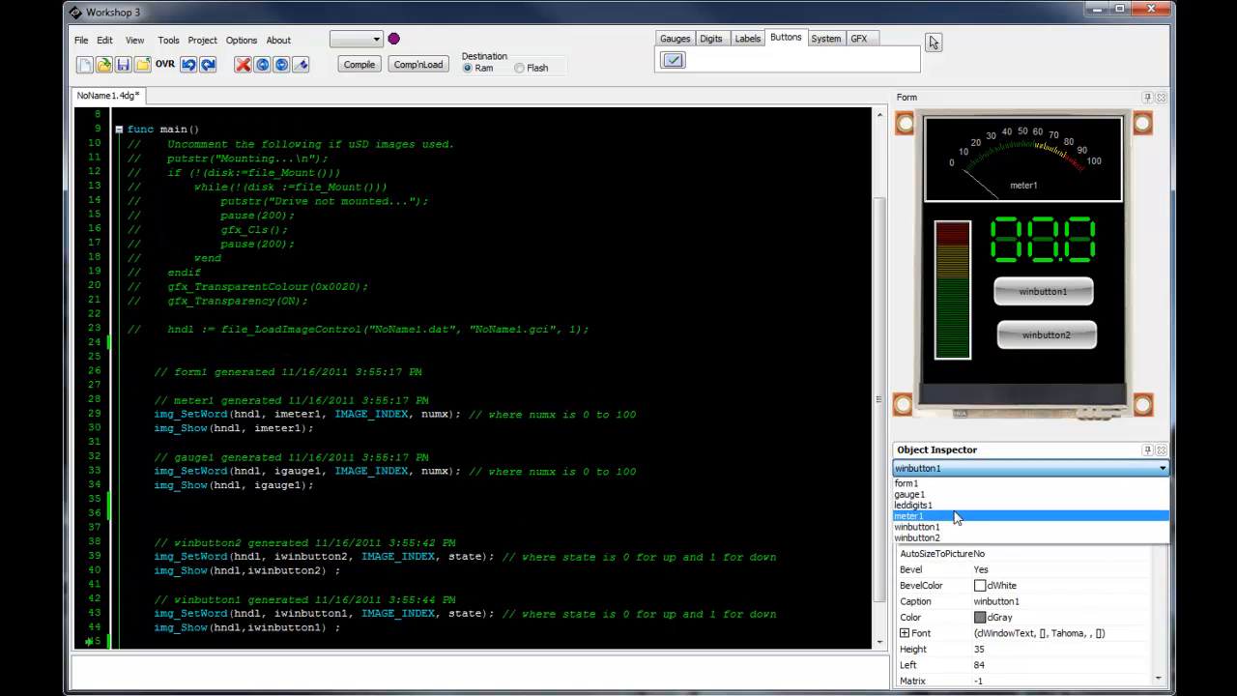
pyautogui.click(912, 504)
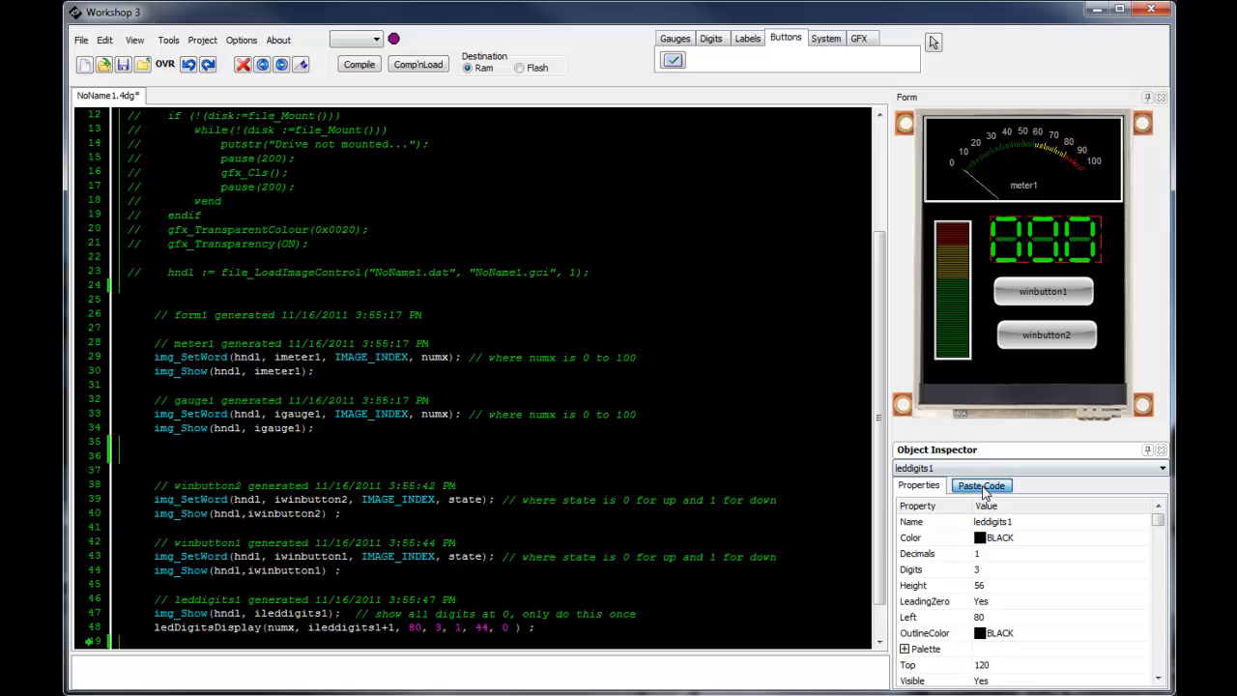
pyautogui.scroll(-3)
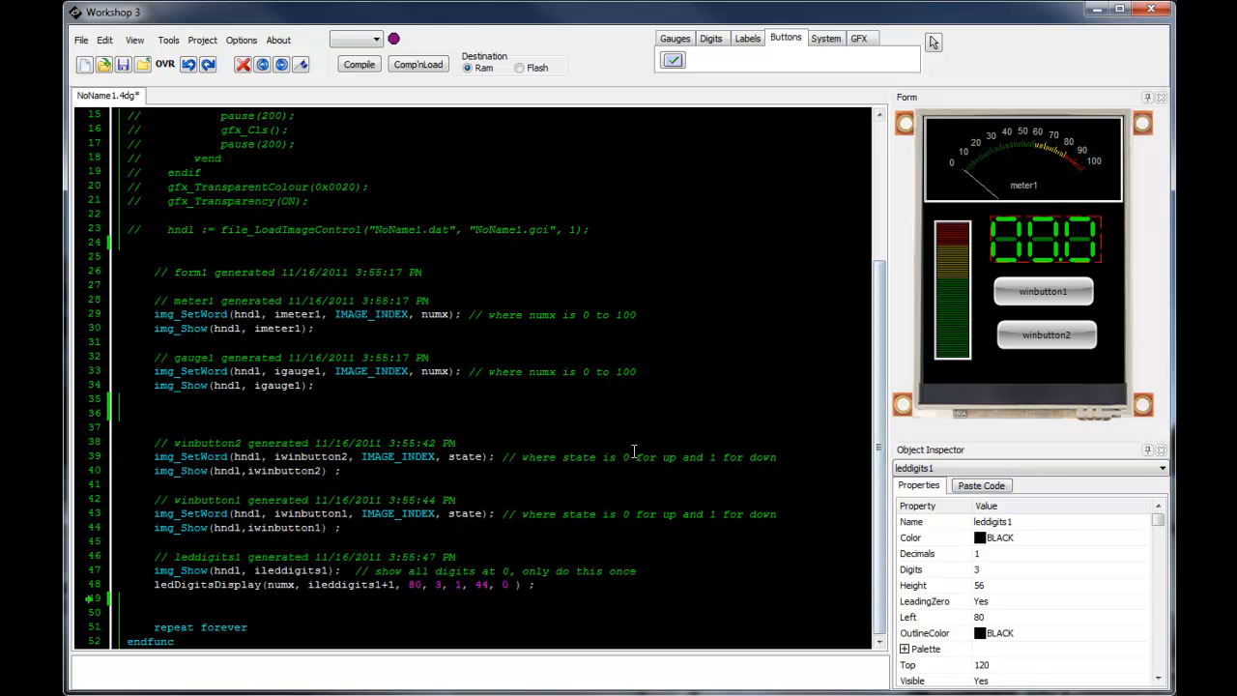